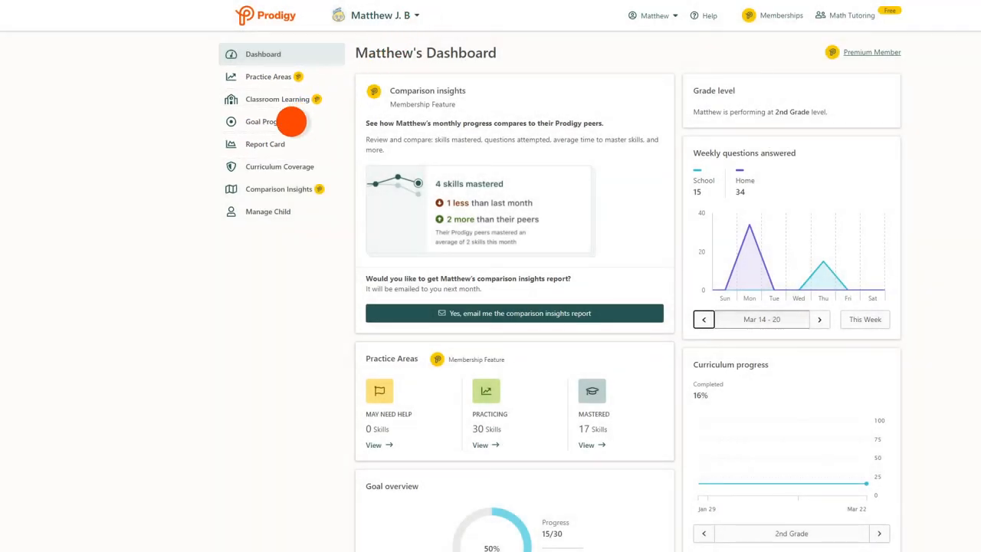
Step: Go to Matthew's Goal Progress page showing 15 of 30 questions after 4 days
{"action": "left_click", "coordinate": [264, 121]}
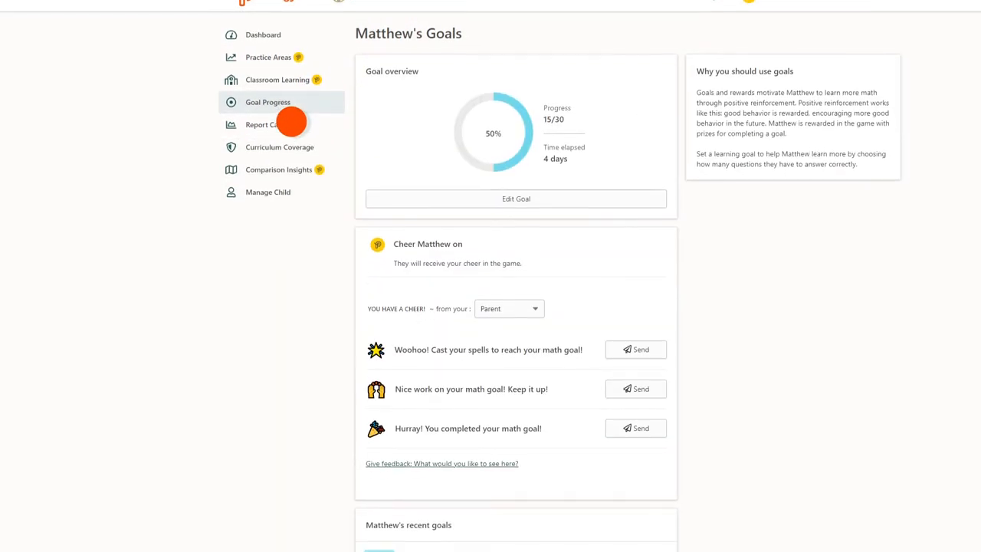
Step: Send Matthew the 'Woohoo! Cast your spells to reach your math goal!' cheer from Guardian
{"action": "scroll", "scroll_direction": "down", "scroll_amount": 3}
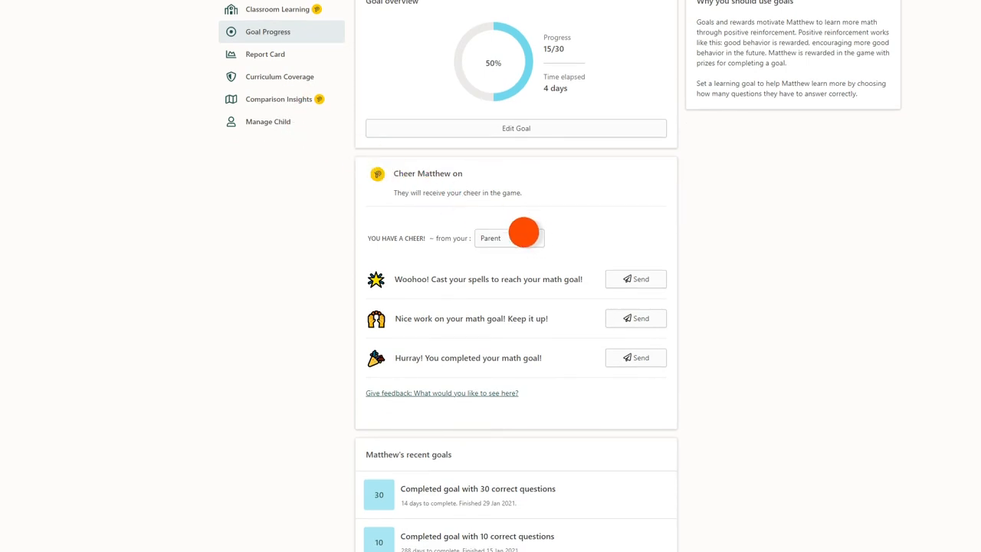
{"action": "left_click", "coordinate": [509, 238]}
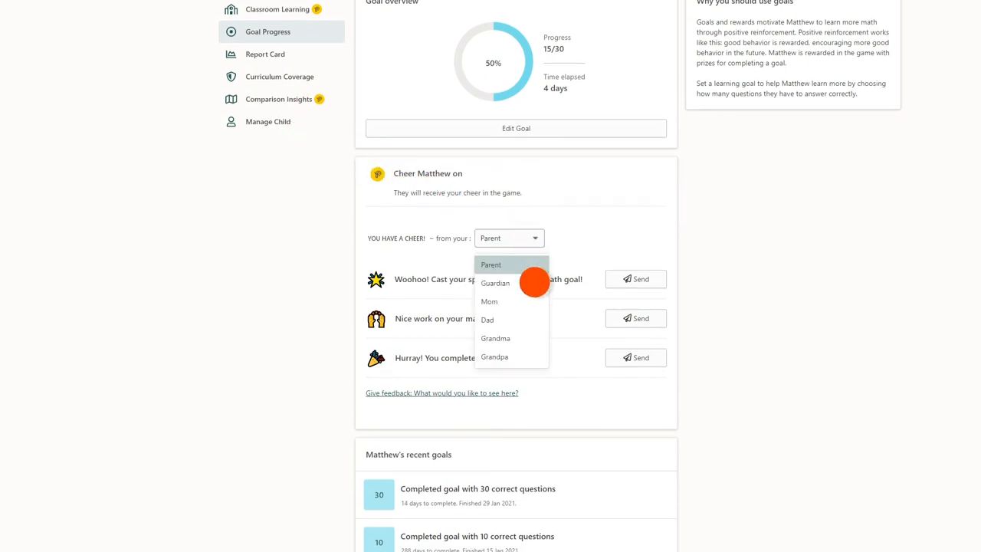
{"action": "left_click", "coordinate": [495, 282]}
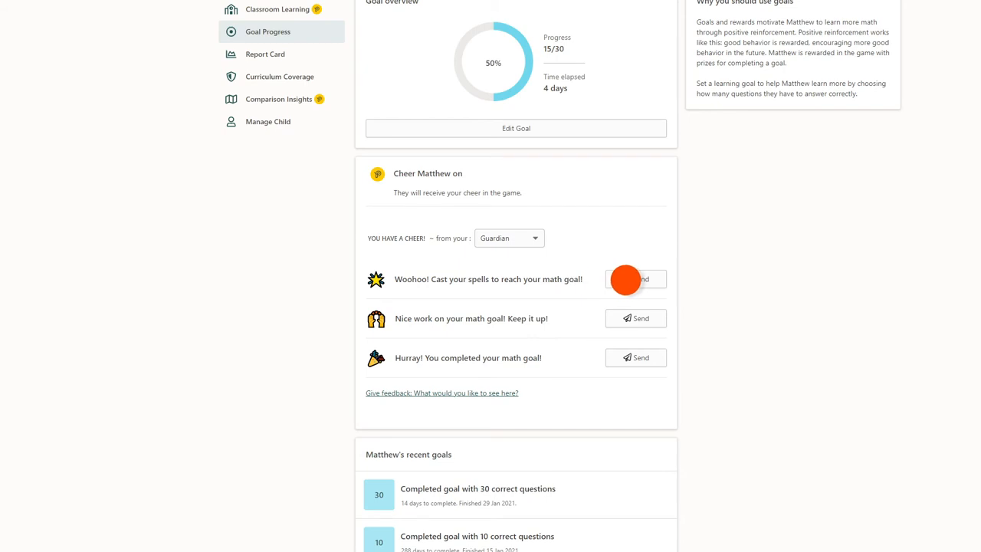
{"action": "left_click", "coordinate": [636, 279]}
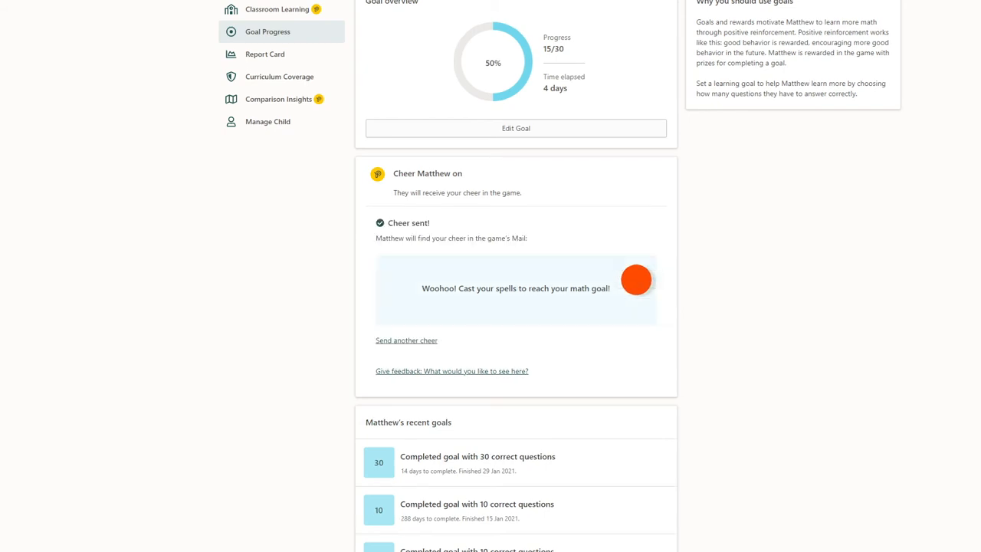